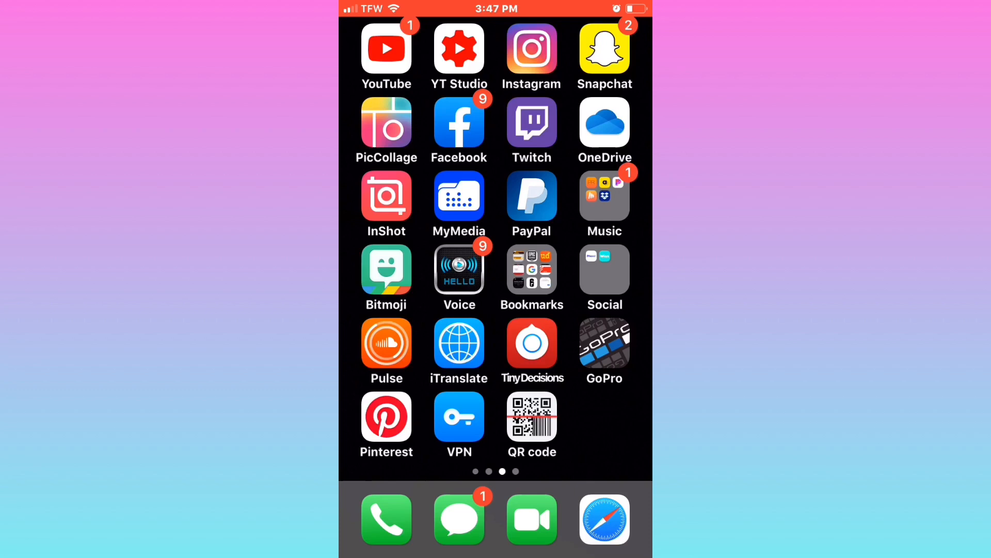
- In YouTube, search '21 kid meme' and copy the first video's share link
{"action": "left_click", "coordinate": [386, 50]}
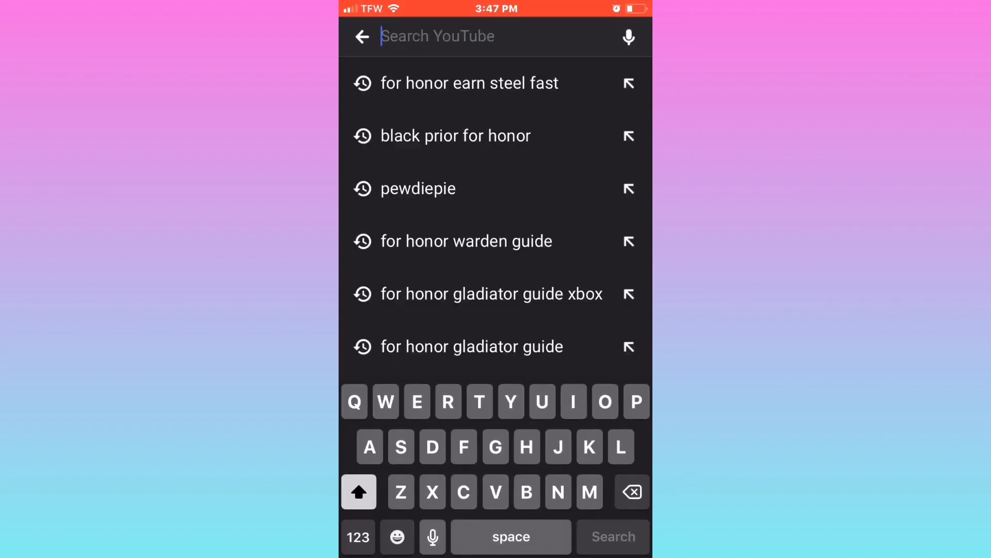
{"action": "left_click", "coordinate": [358, 537]}
{"action": "type", "text": "21 kid meme"}
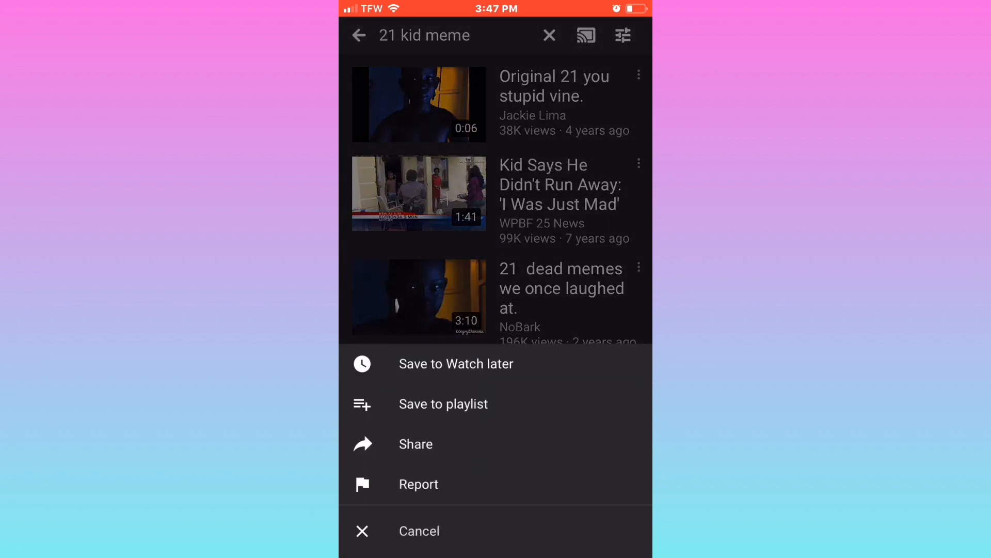
{"action": "left_click", "coordinate": [415, 444]}
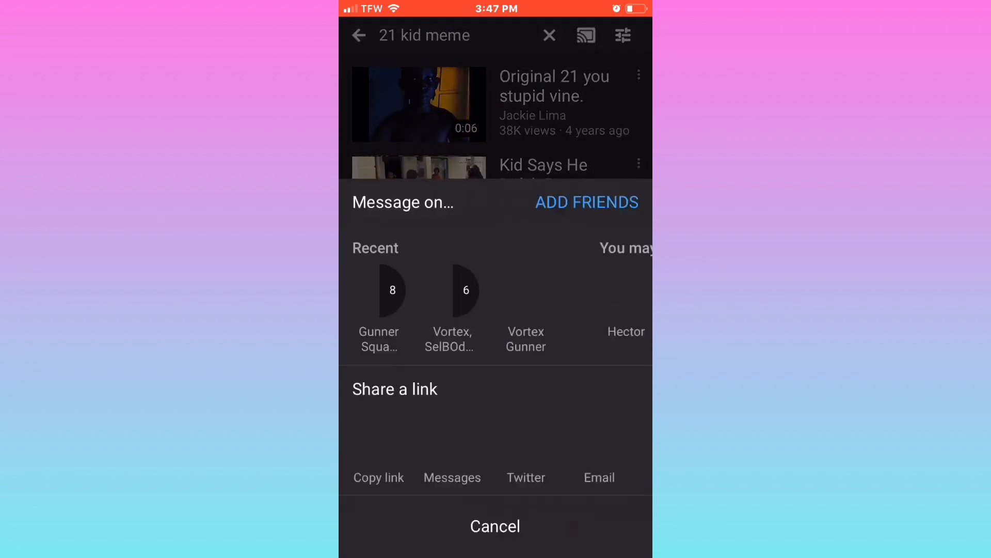
{"action": "left_click", "coordinate": [378, 477]}
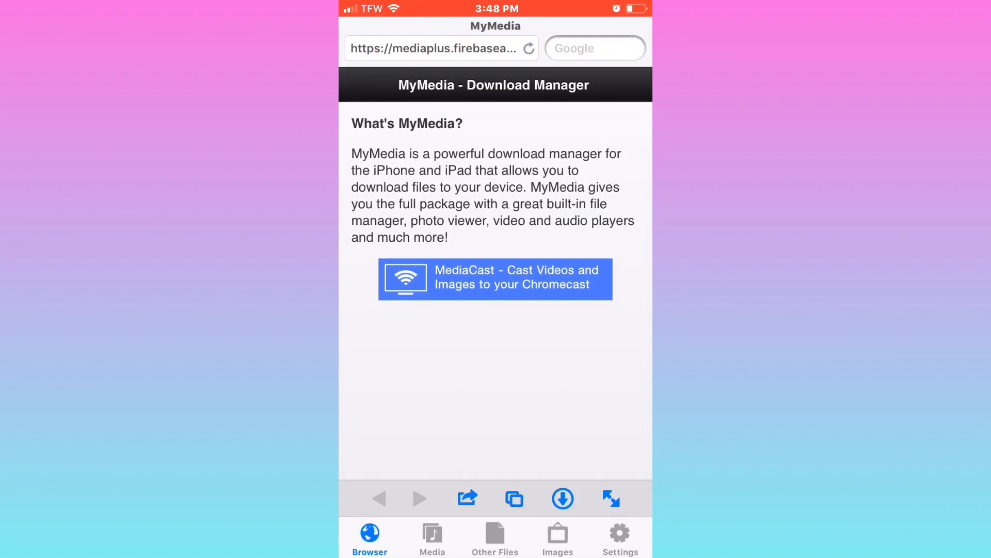
- Search 'mp3 juices', go to Mp3juices.cc and paste the YouTube link to convert it
{"action": "left_click", "coordinate": [594, 49]}
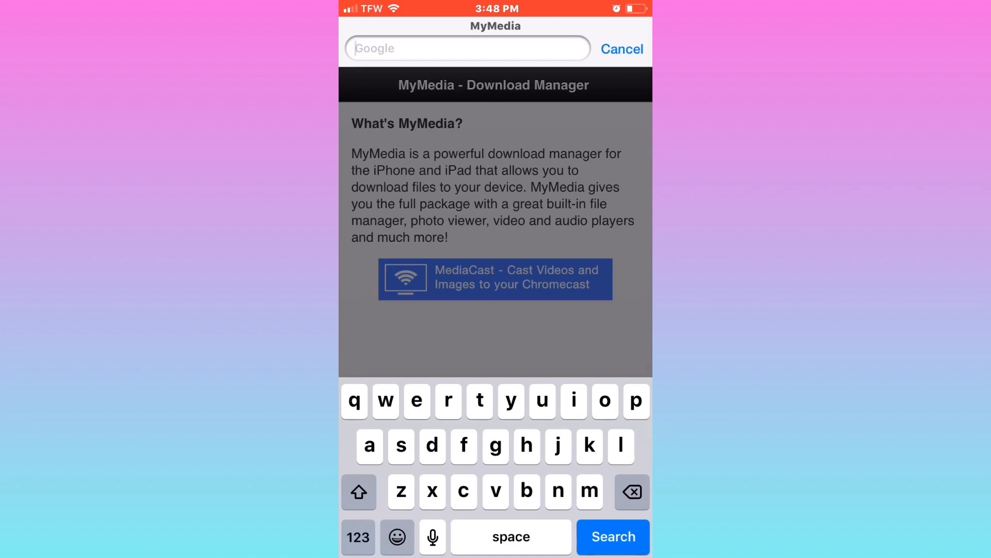
{"action": "type", "text": "mp3"}
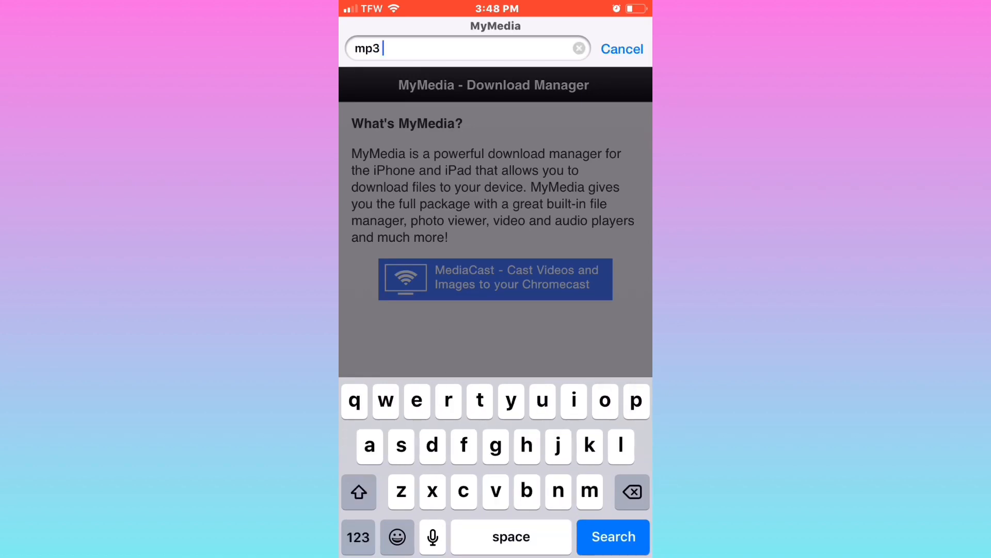
{"action": "left_click", "coordinate": [611, 537]}
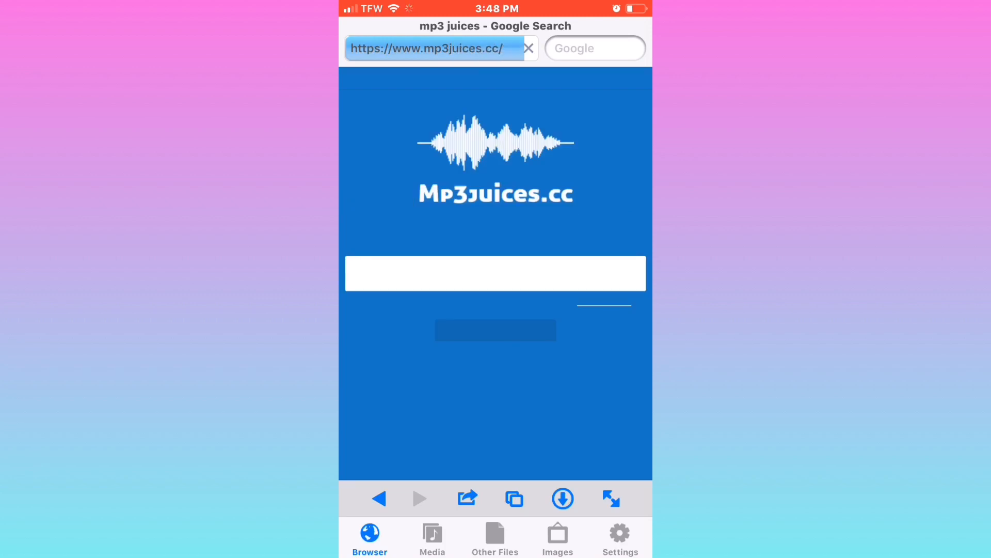
{"action": "left_click", "coordinate": [495, 273]}
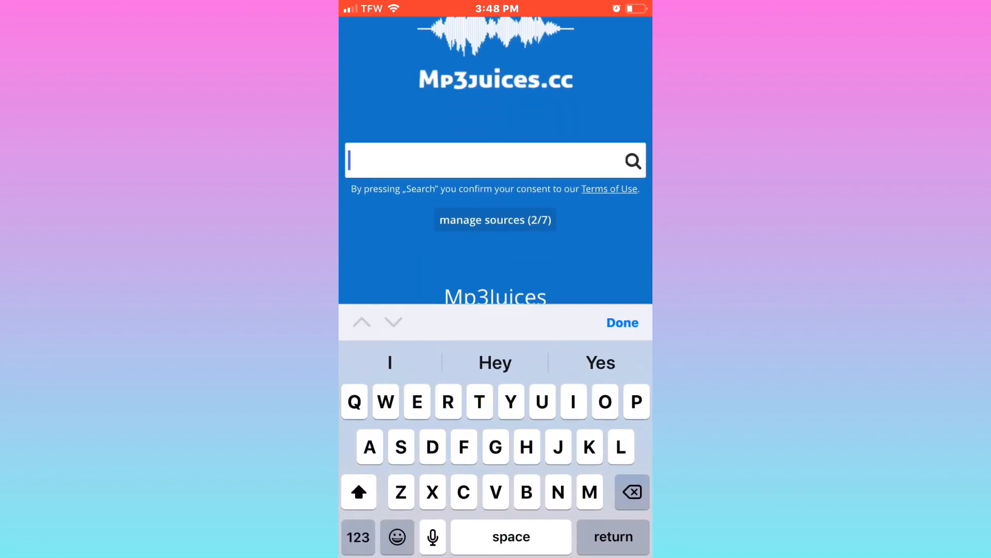
{"action": "left_click", "coordinate": [495, 160]}
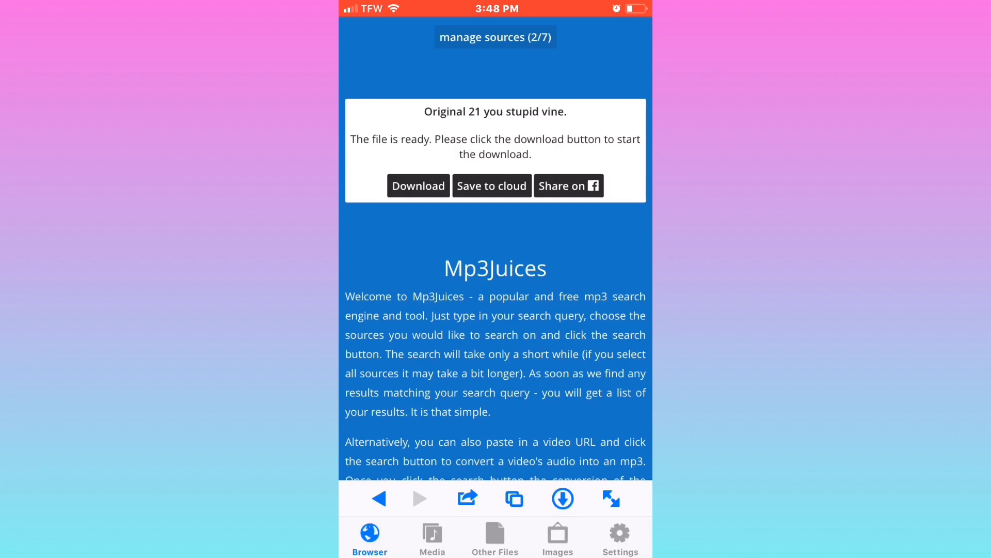
- Download the converted audio as '21 black kid.mp3' and find it at the bottom of the Media list
{"action": "left_click", "coordinate": [419, 184]}
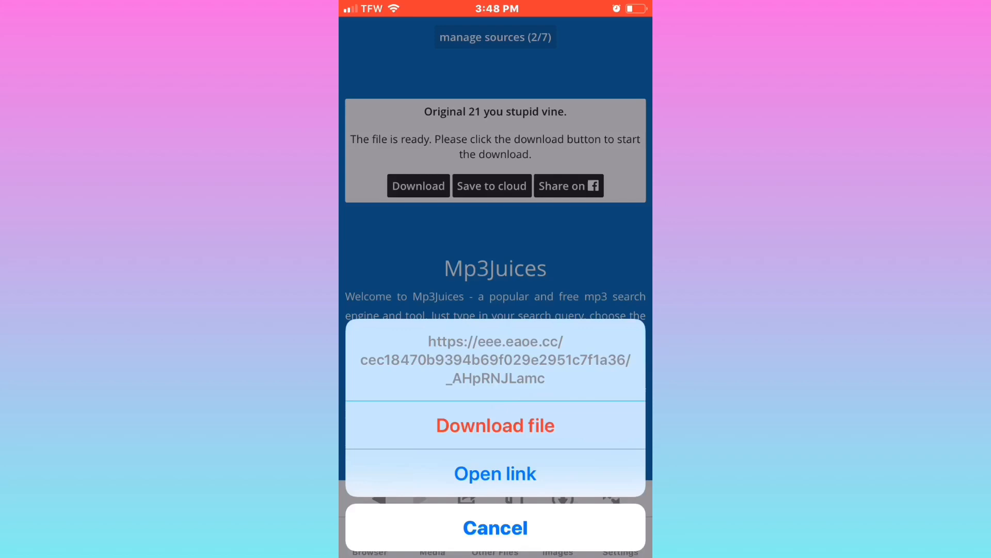
{"action": "left_click", "coordinate": [495, 425]}
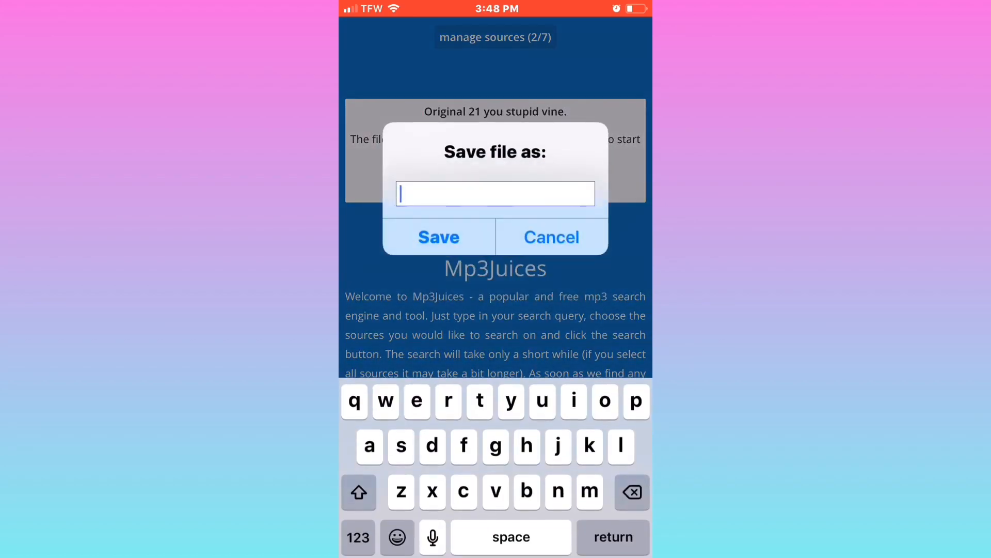
{"action": "type", "text": "3"}
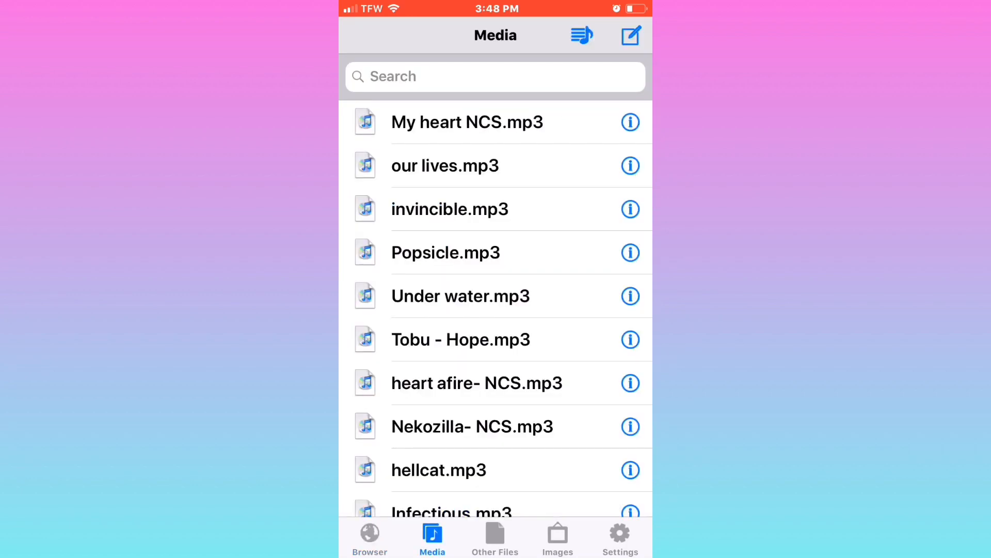
{"action": "scroll", "scroll_direction": "down", "scroll_amount": 3}
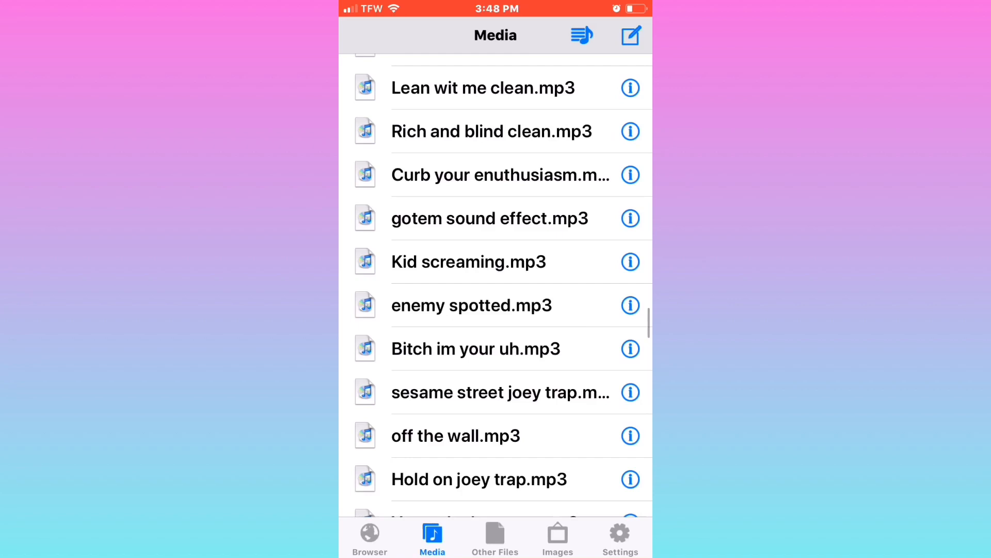
{"action": "scroll", "scroll_direction": "down", "scroll_amount": 3}
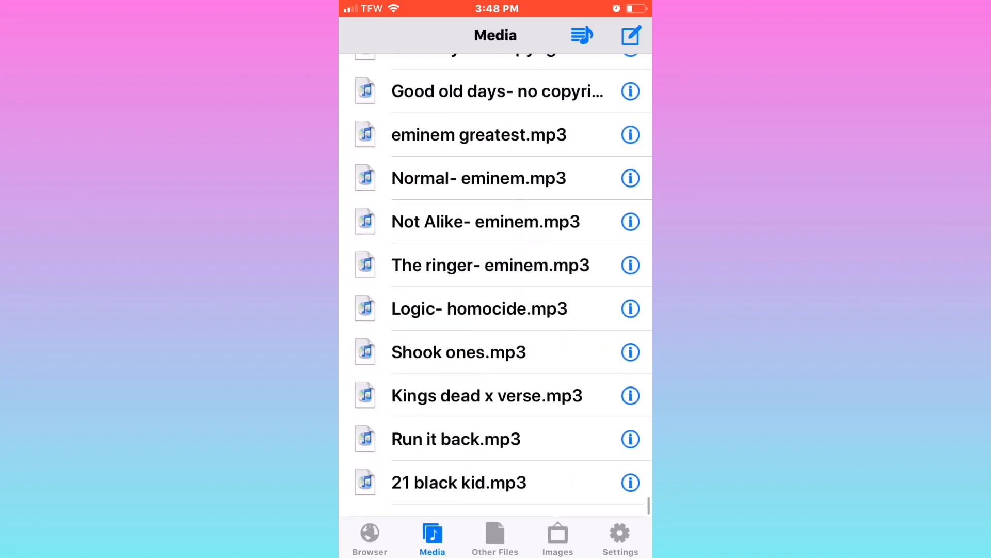
{"action": "scroll", "scroll_direction": "down", "scroll_amount": 3}
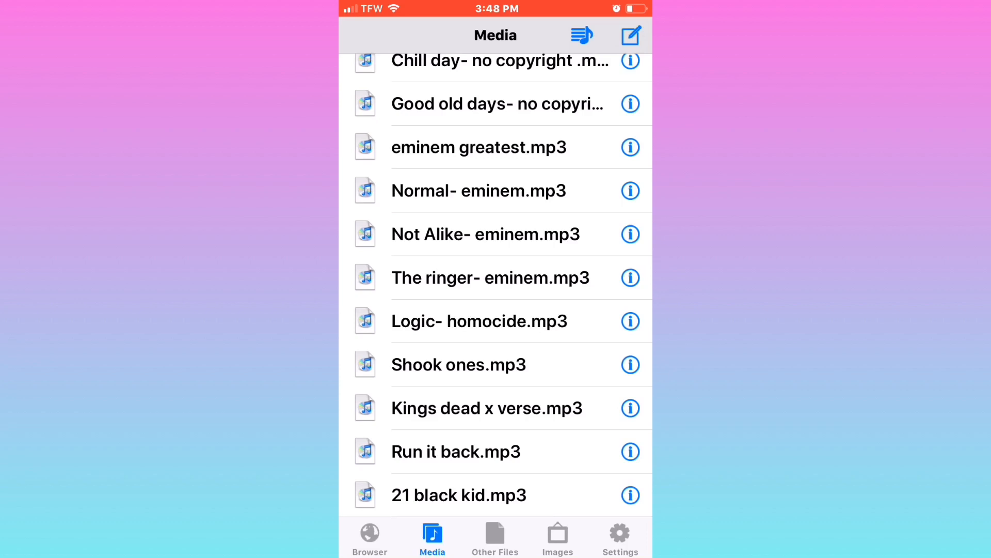
- Share '21 black kid.mp3' from MyMedia using Copy to InShot
{"action": "left_click", "coordinate": [458, 495]}
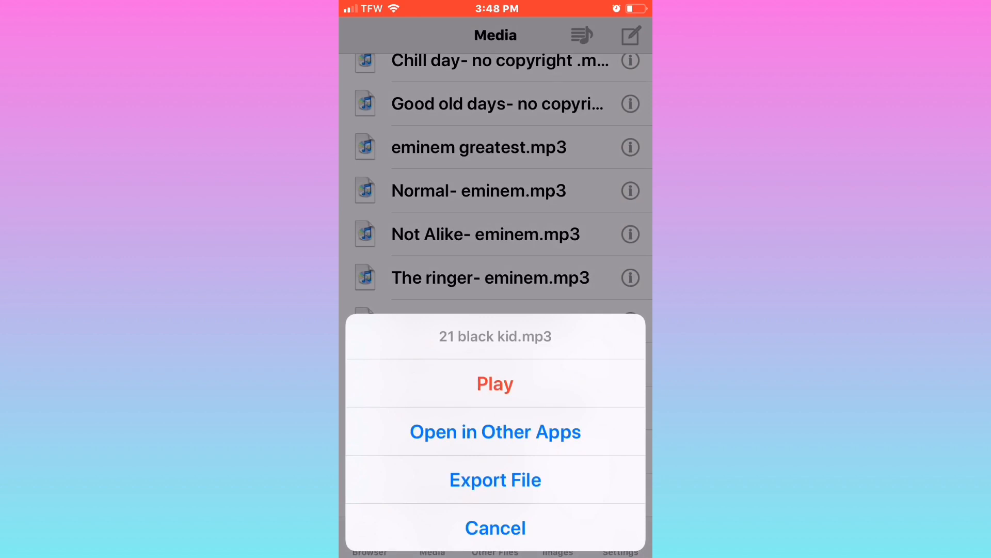
{"action": "left_click", "coordinate": [495, 528]}
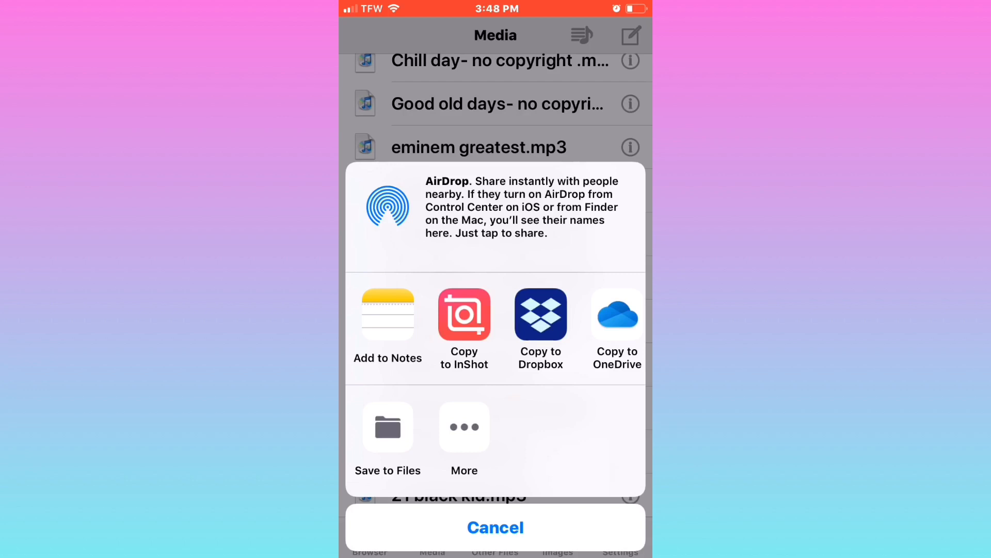
{"action": "left_click", "coordinate": [494, 527]}
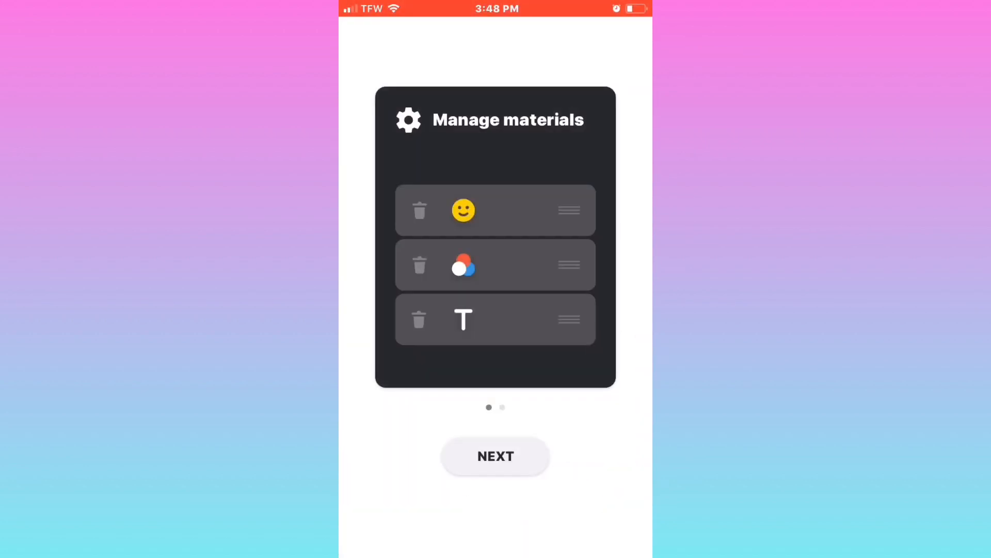
- Finish the InShot feature tour and start a new video project
{"action": "left_click", "coordinate": [494, 455]}
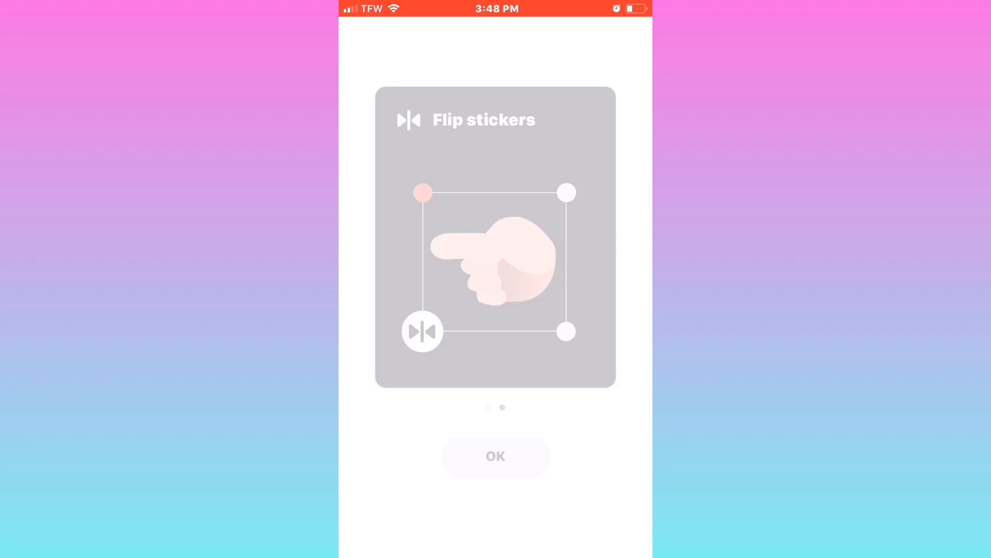
{"action": "left_click", "coordinate": [495, 455]}
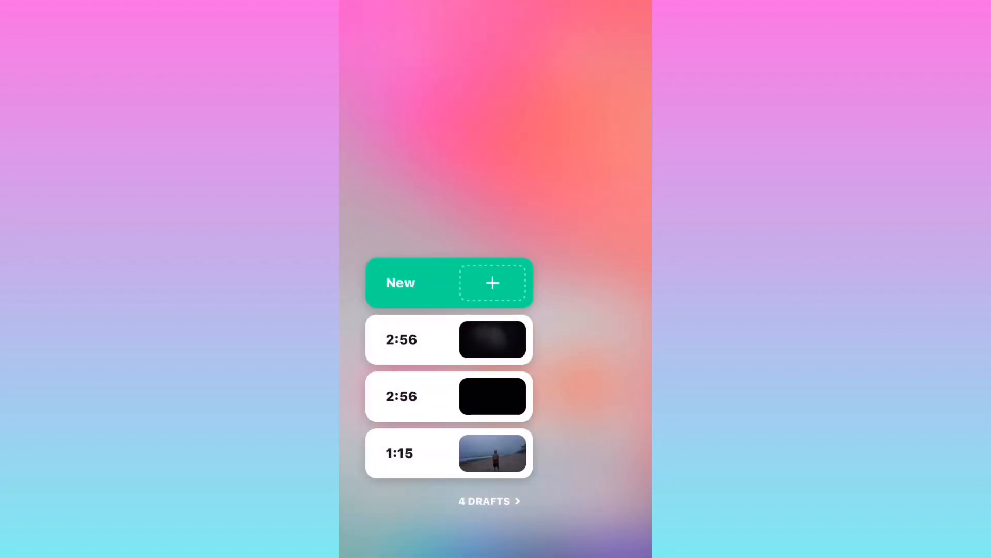
{"action": "left_click", "coordinate": [493, 283]}
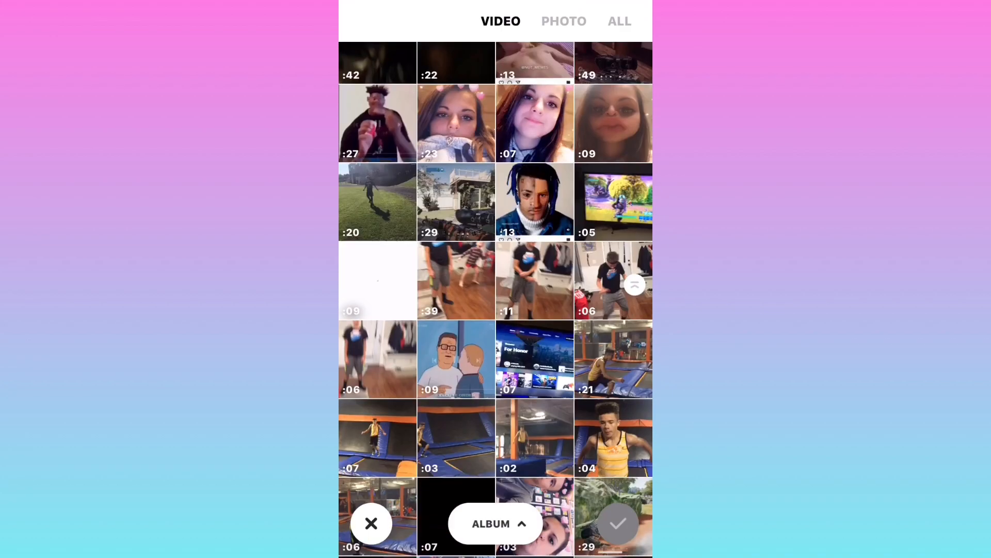
- Pick a photo from the PHOTO library and confirm it for the project
{"action": "scroll", "scroll_direction": "down", "scroll_amount": 3}
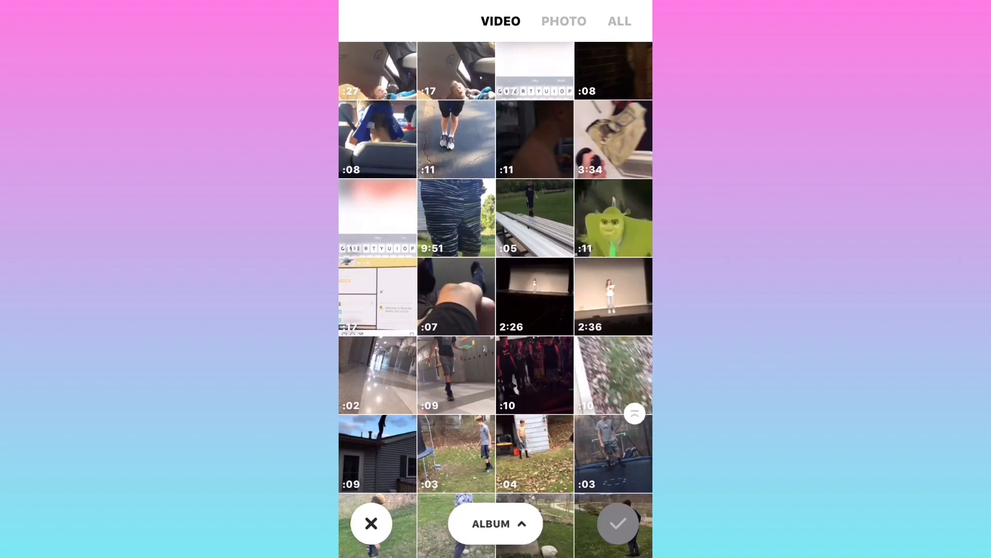
{"action": "left_click", "coordinate": [563, 21]}
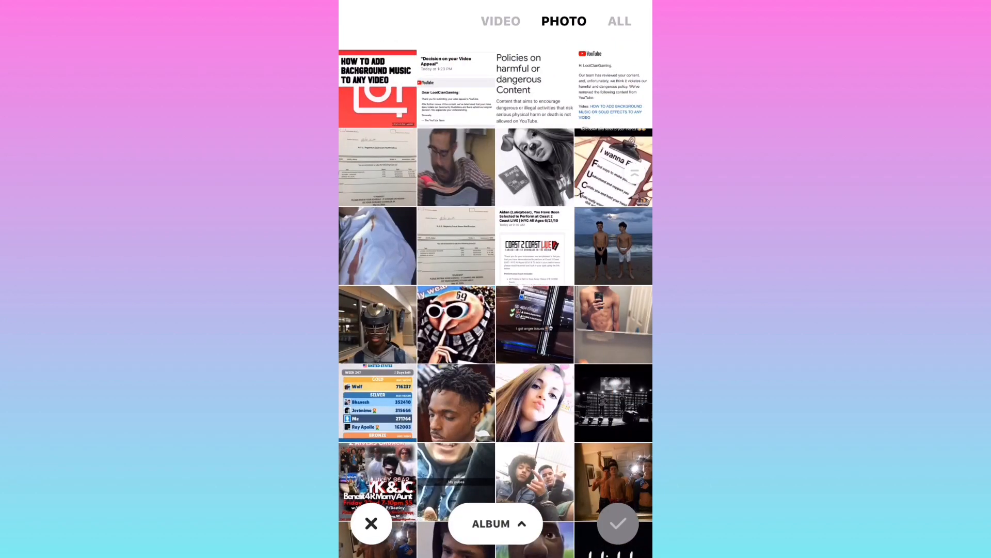
{"action": "left_click", "coordinate": [456, 167]}
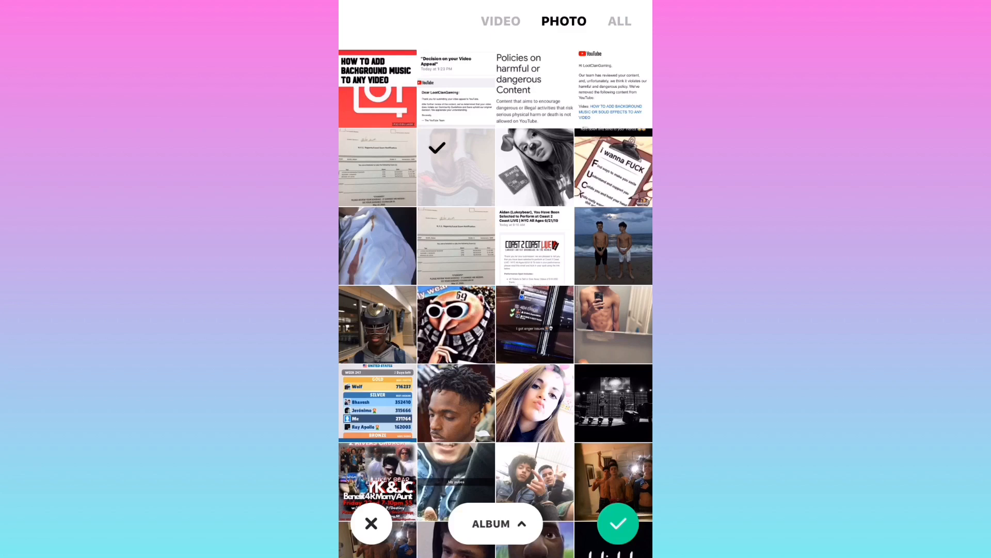
{"action": "left_click", "coordinate": [618, 522]}
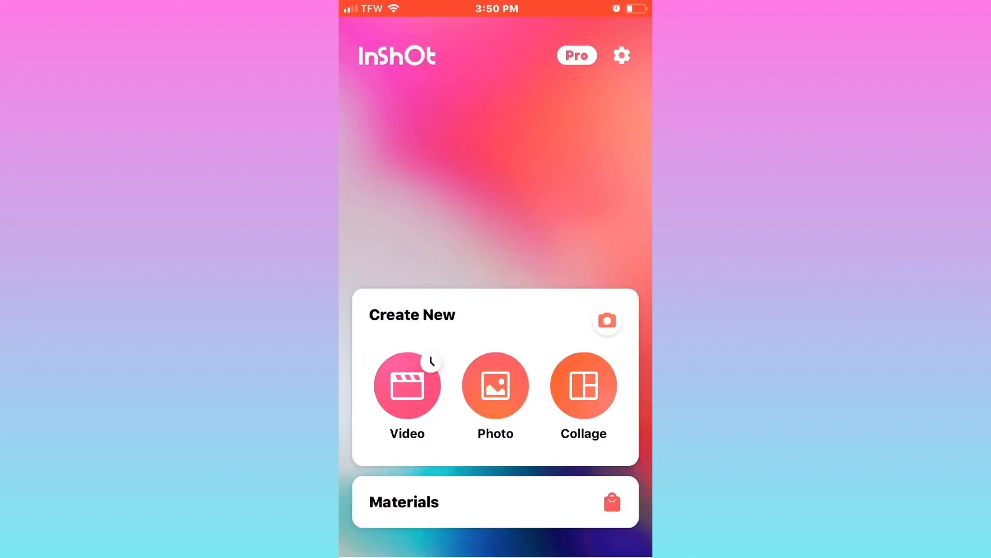
- Enter the project editor and bring up the MUSIC tracks library
{"action": "left_click", "coordinate": [407, 385]}
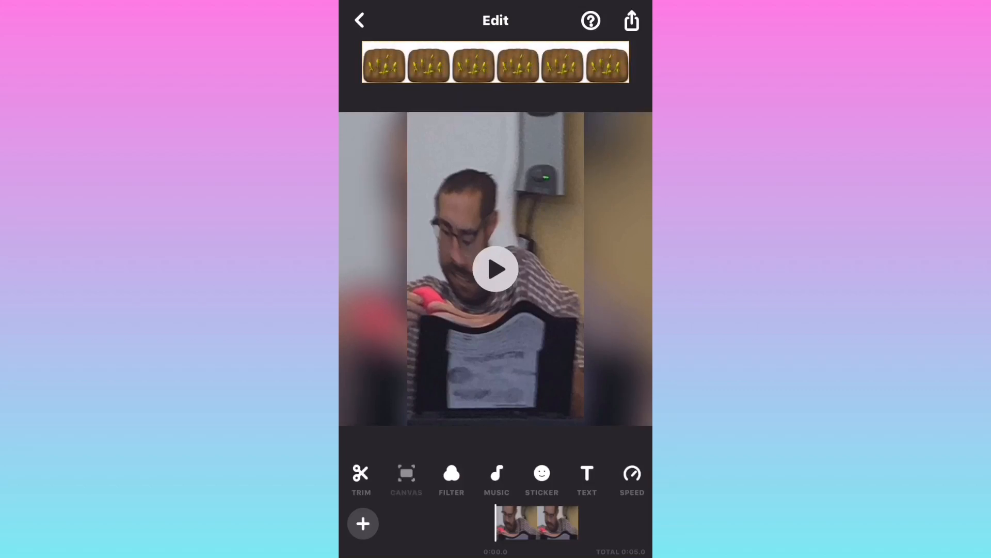
{"action": "left_click", "coordinate": [406, 480]}
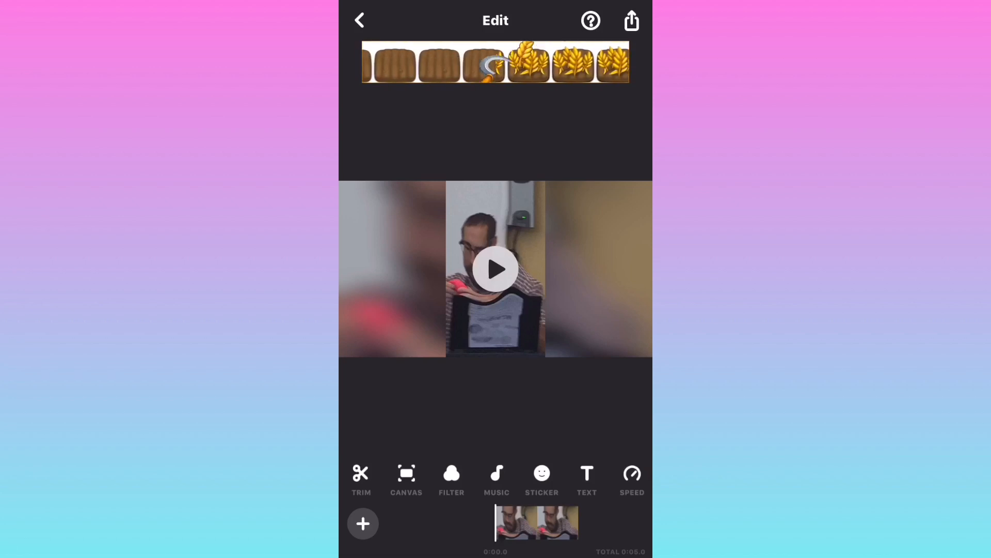
{"action": "left_click", "coordinate": [497, 479]}
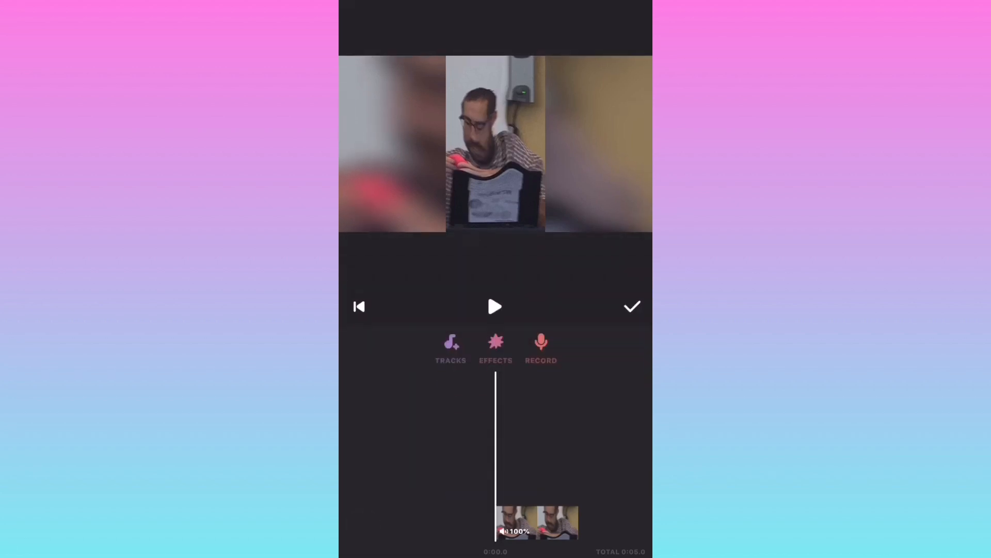
{"action": "left_click", "coordinate": [452, 348]}
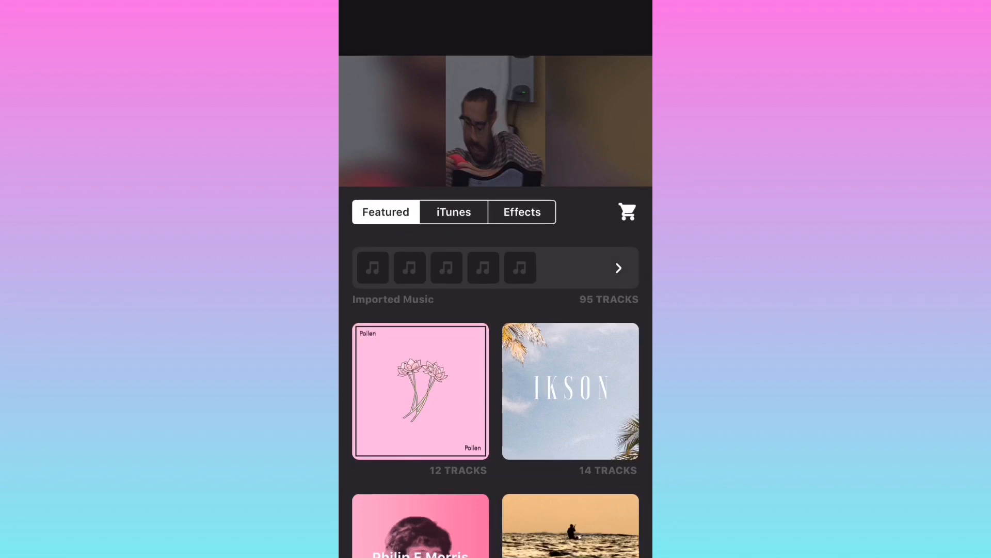
- Add '21 black kid' from Imported Music to the timeline and play the project to preview
{"action": "left_click", "coordinate": [619, 268]}
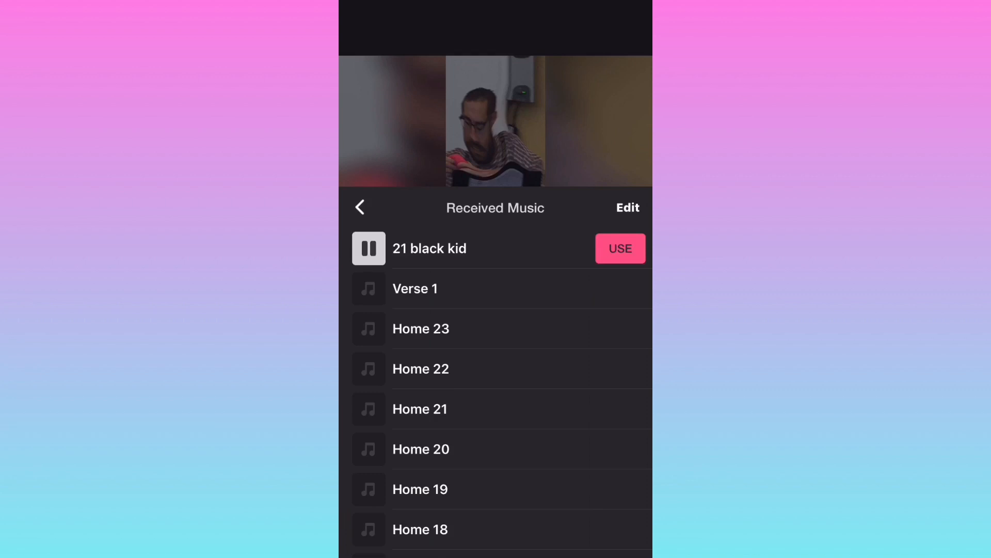
{"action": "left_click", "coordinate": [621, 248]}
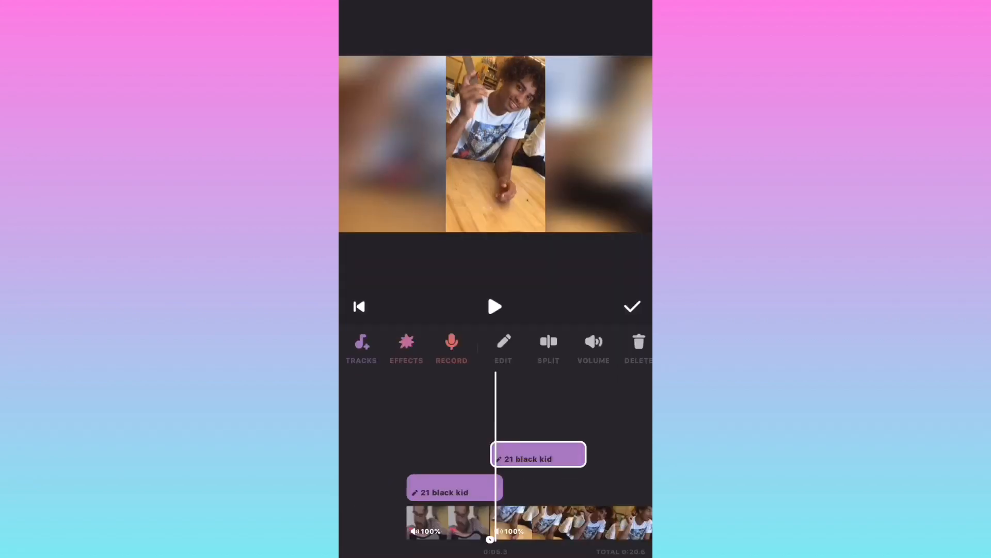
{"action": "left_click", "coordinate": [494, 307]}
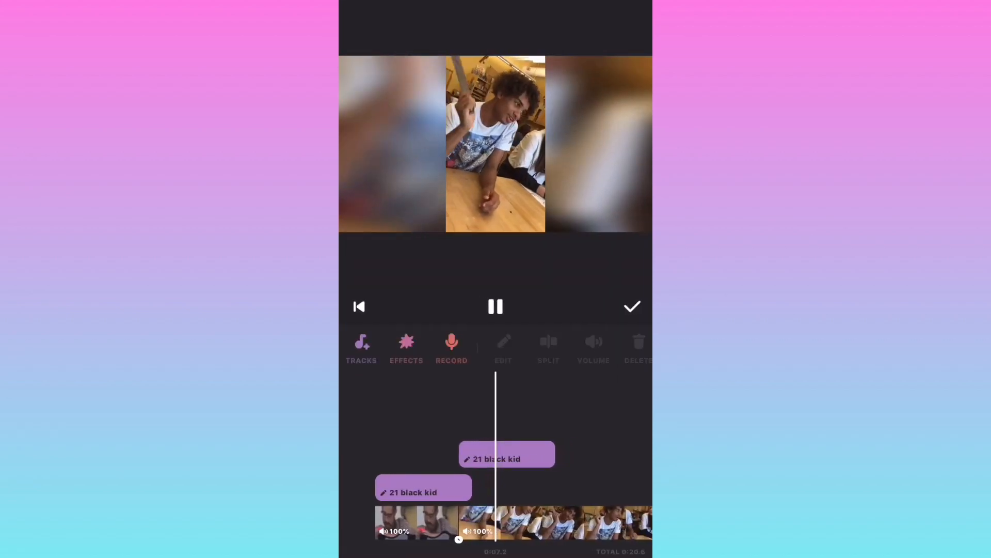